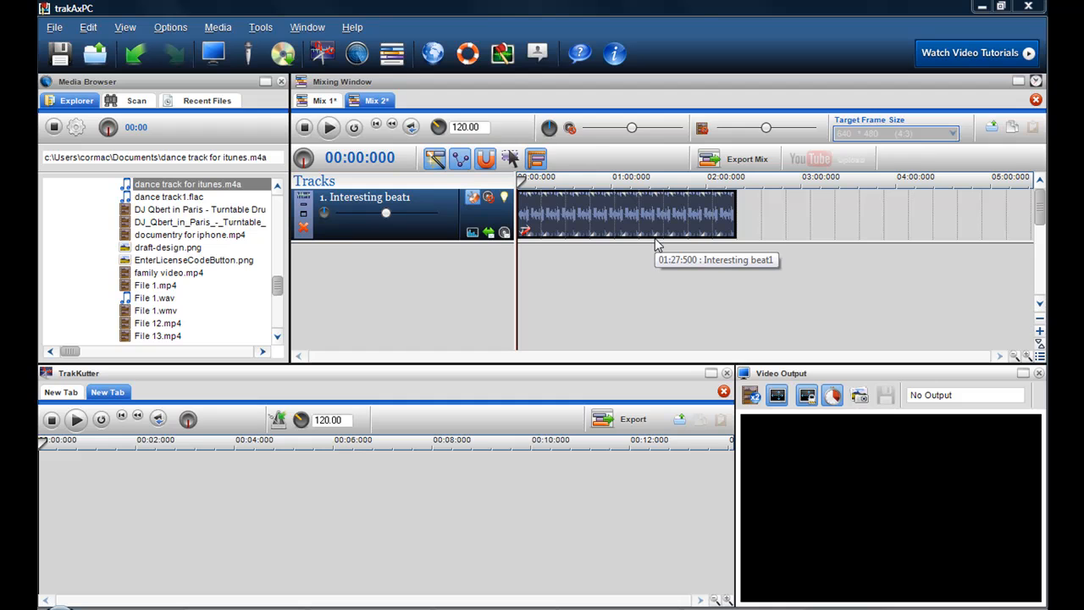
pyautogui.moveTo(658, 244)
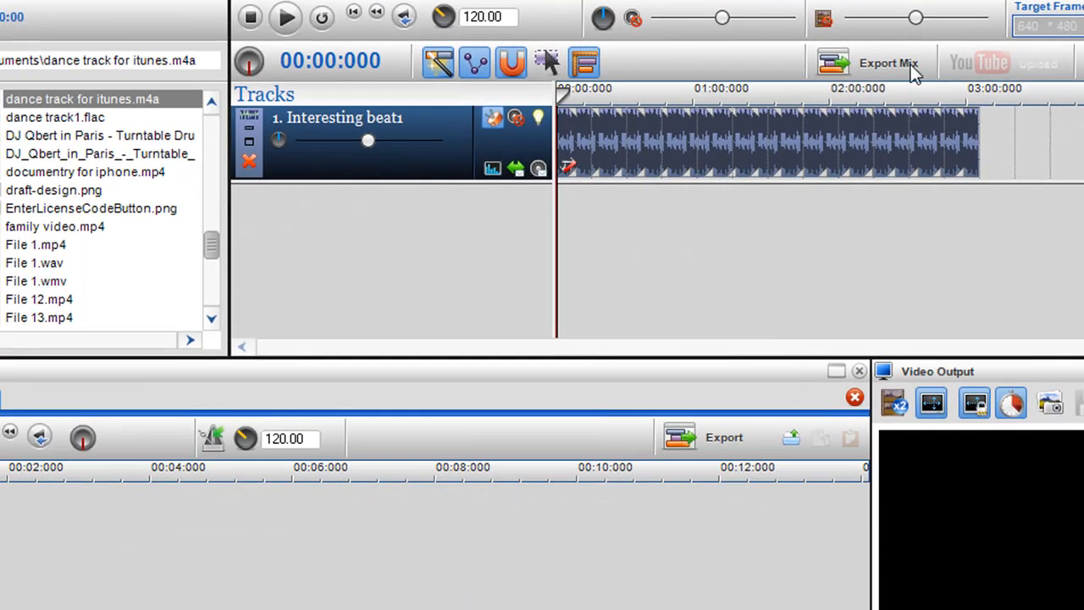
# - Export the mix as 'dance track for itunes1.m4a' in MPEG-4 format with AAC 128 kbps audio
pyautogui.click(887, 61)
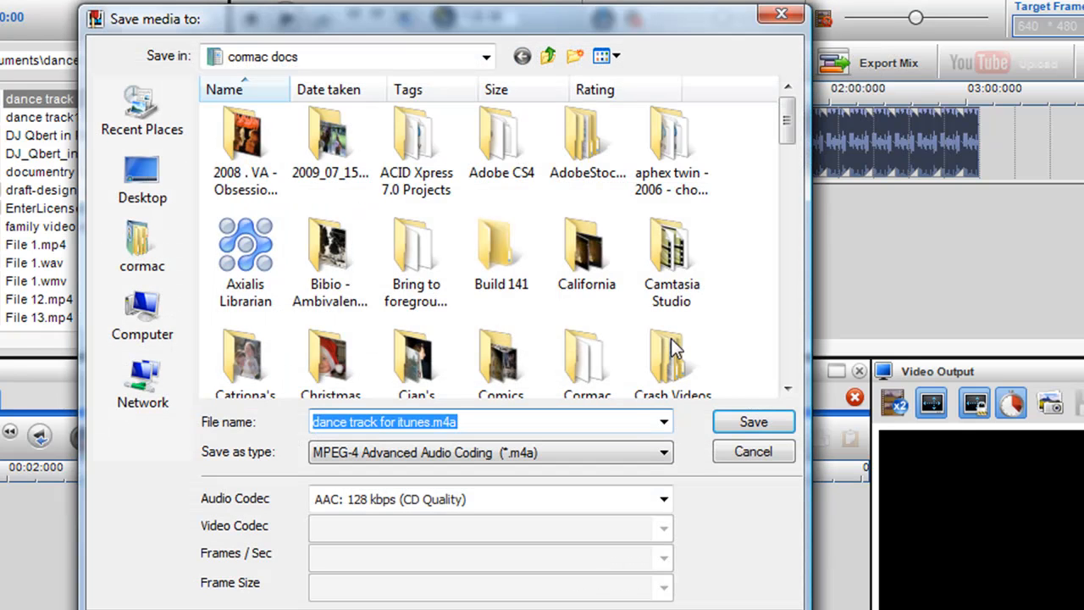
pyautogui.click(664, 452)
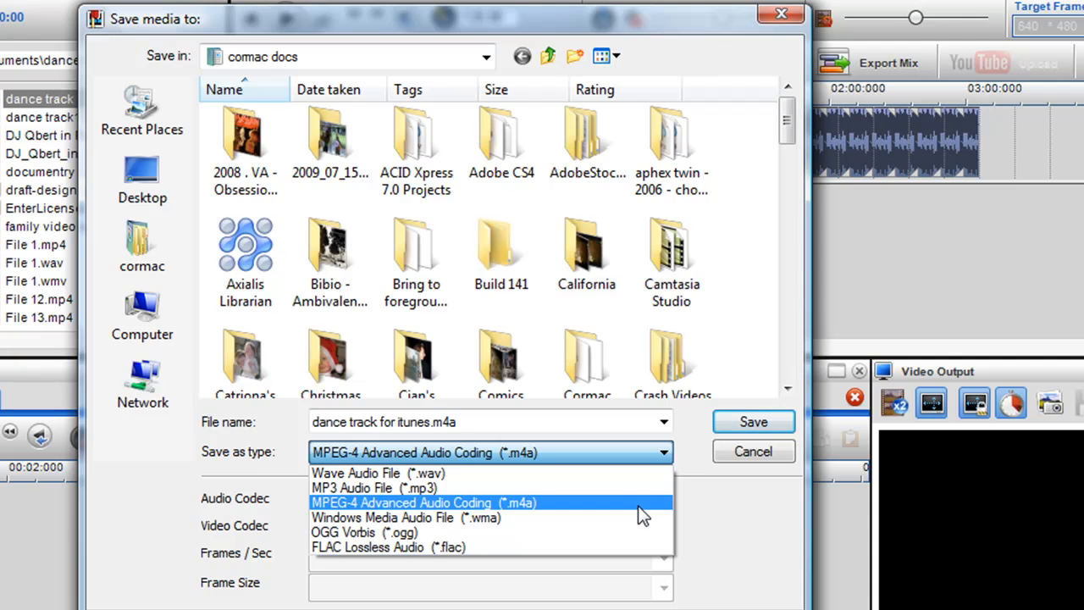
pyautogui.click(372, 488)
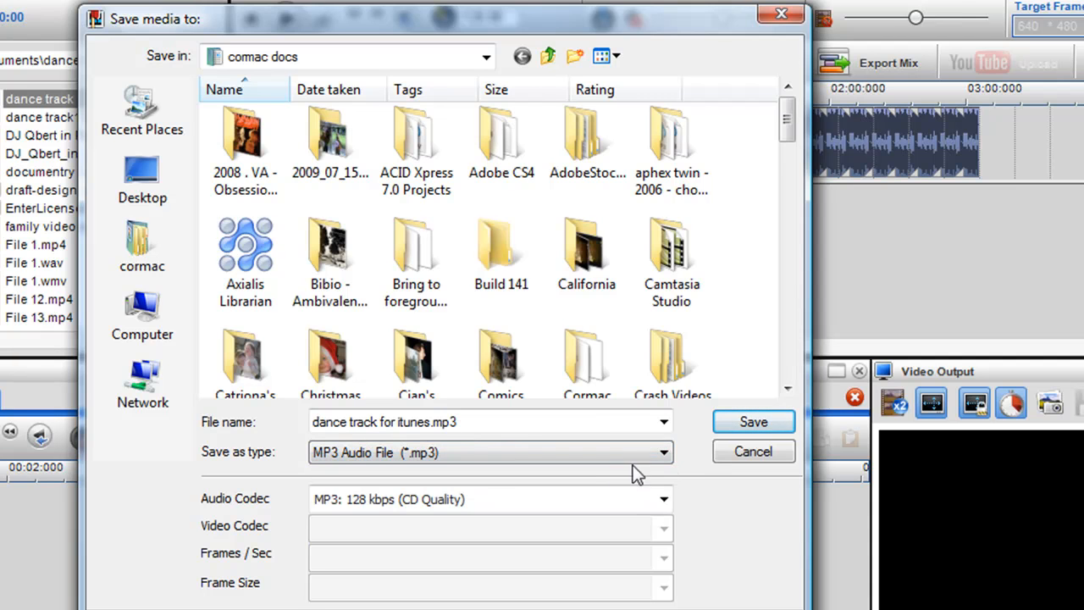
pyautogui.click(664, 452)
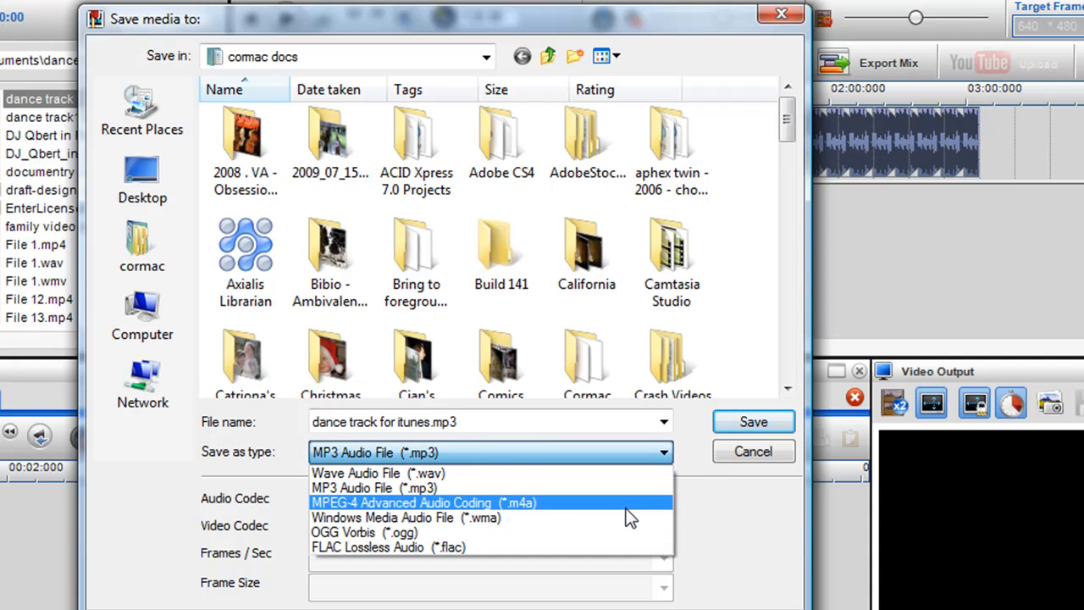
pyautogui.click(399, 501)
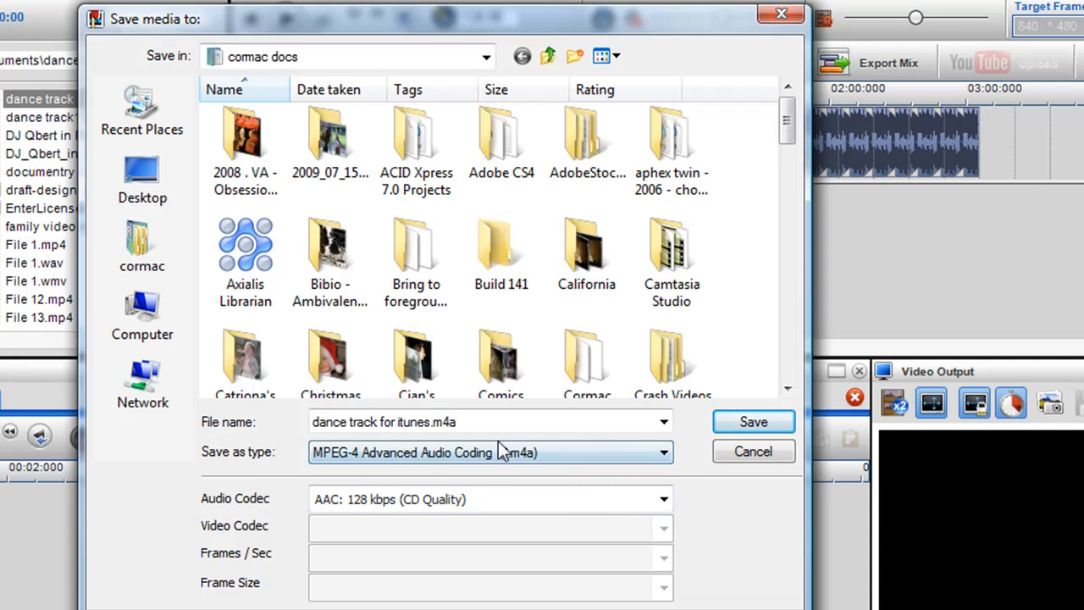
pyautogui.click(664, 498)
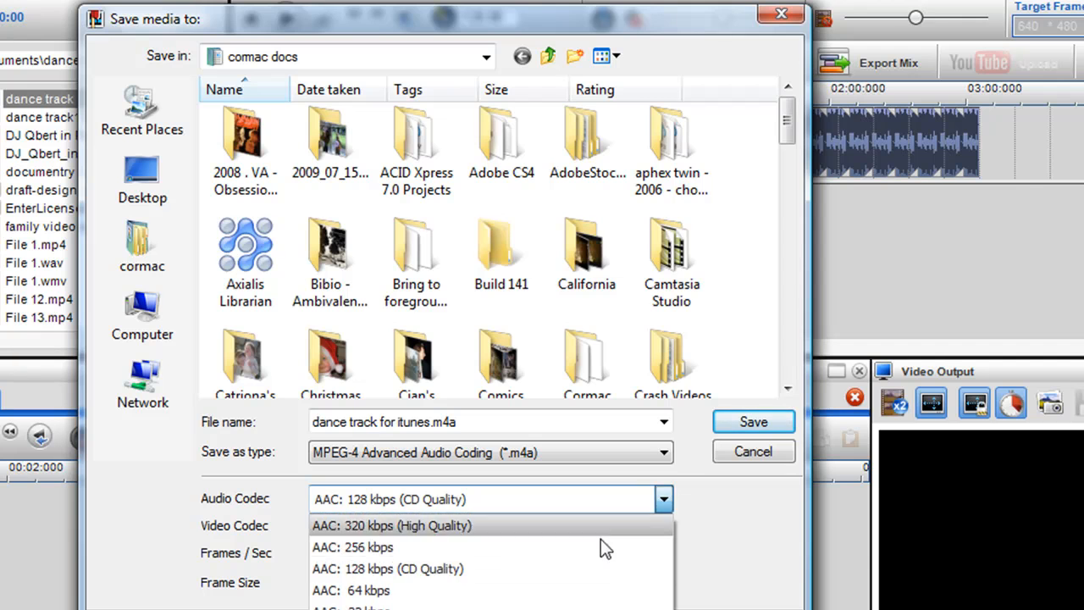
pyautogui.moveTo(579, 582)
pyautogui.write('1')
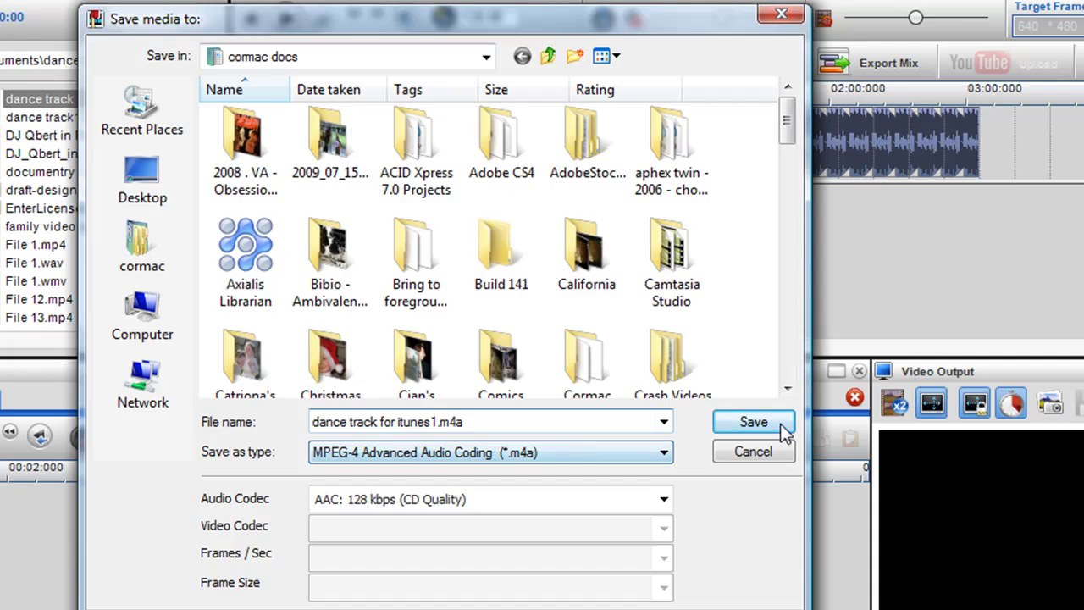
pyautogui.click(752, 421)
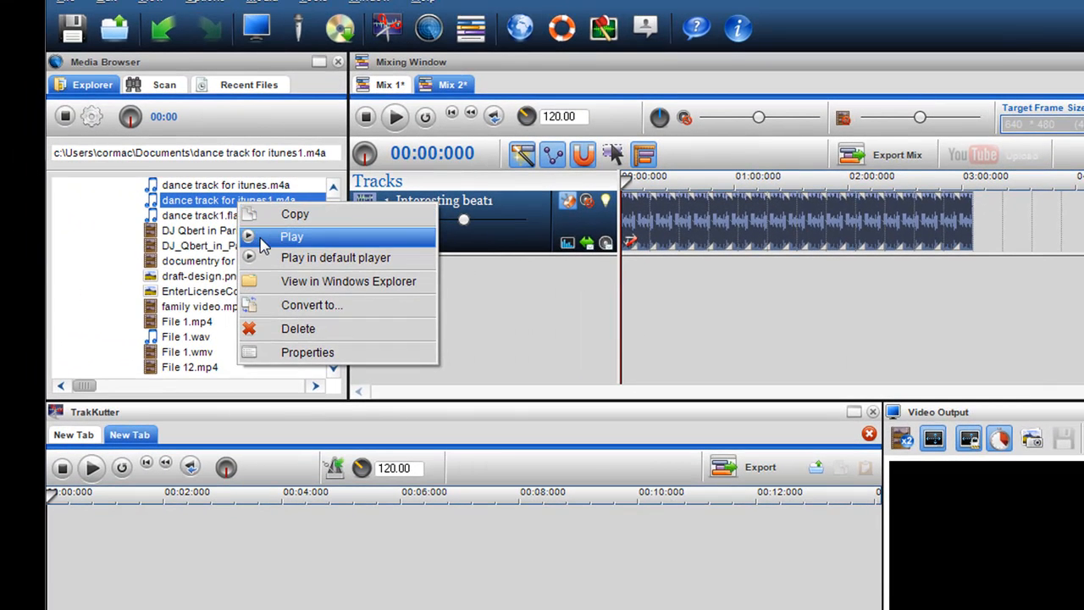
# - Play 'dance track for itunes1.m4a' from the Media Browser
pyautogui.click(291, 237)
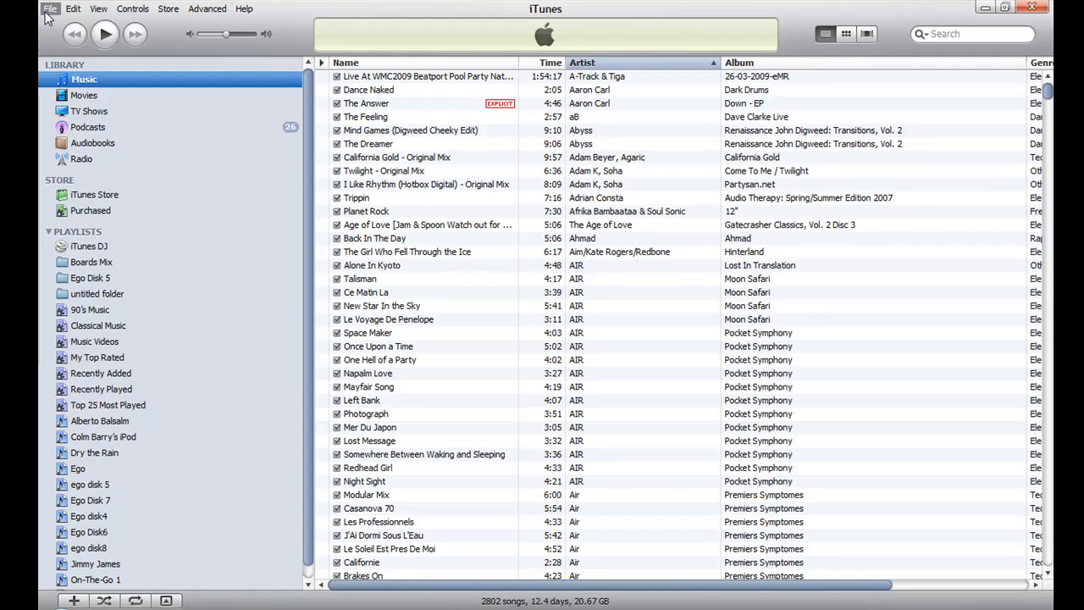
# - Start Add File to Library and browse the docs folder for the exported dance track
pyautogui.click(50, 8)
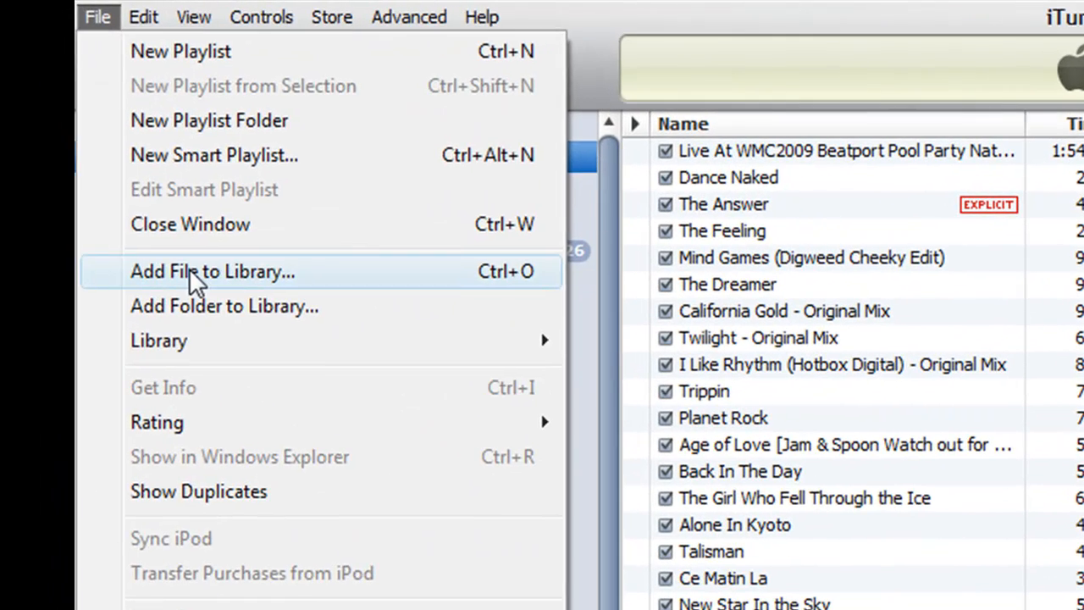
pyautogui.click(213, 271)
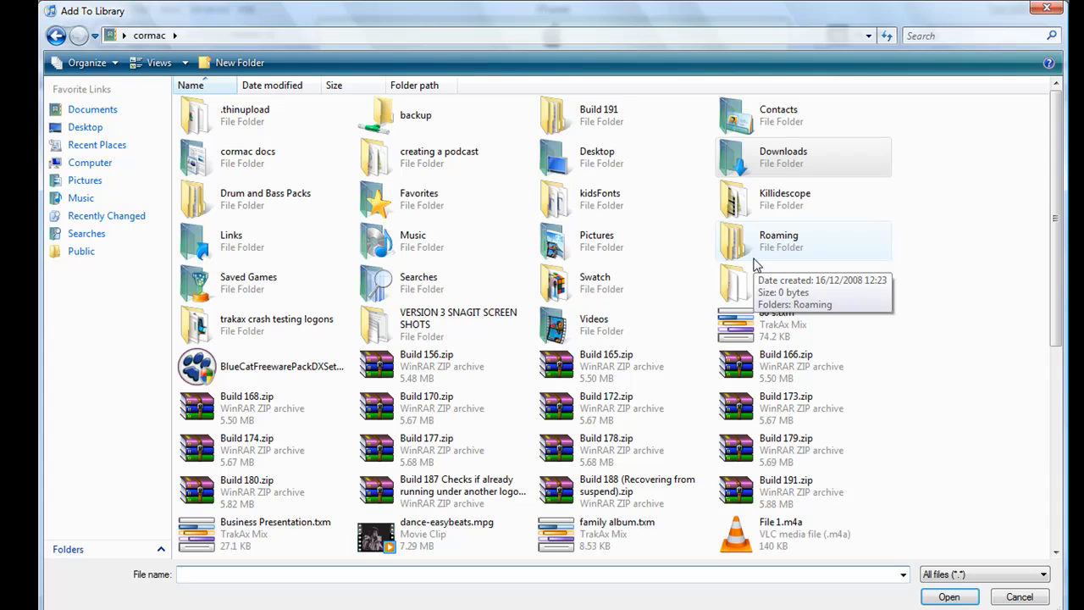
pyautogui.moveTo(583, 220)
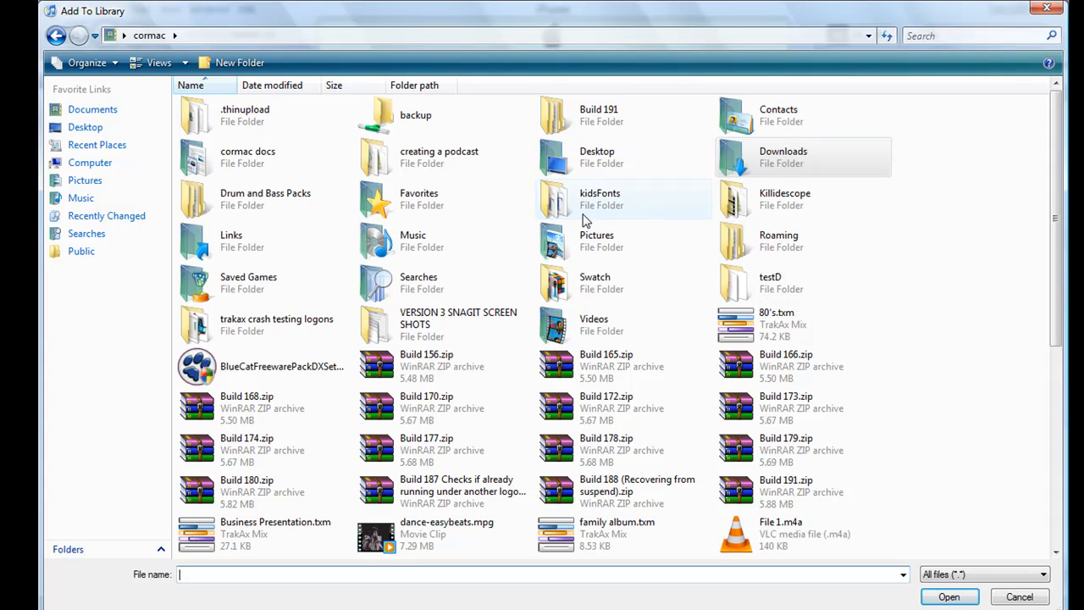
pyautogui.moveTo(413, 173)
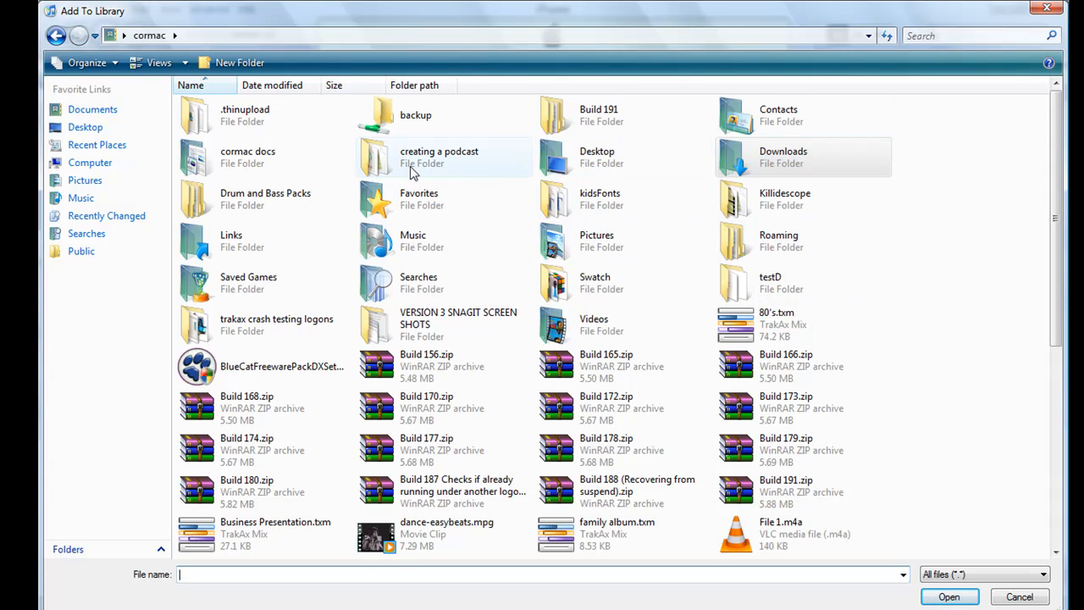
pyautogui.doubleClick(247, 156)
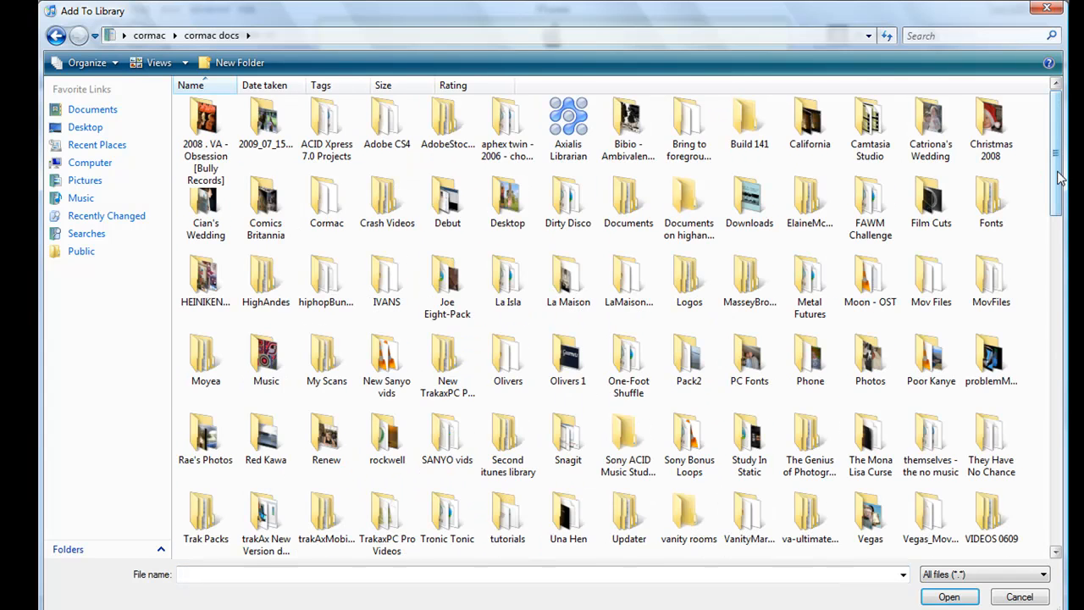
pyautogui.scroll(-3)
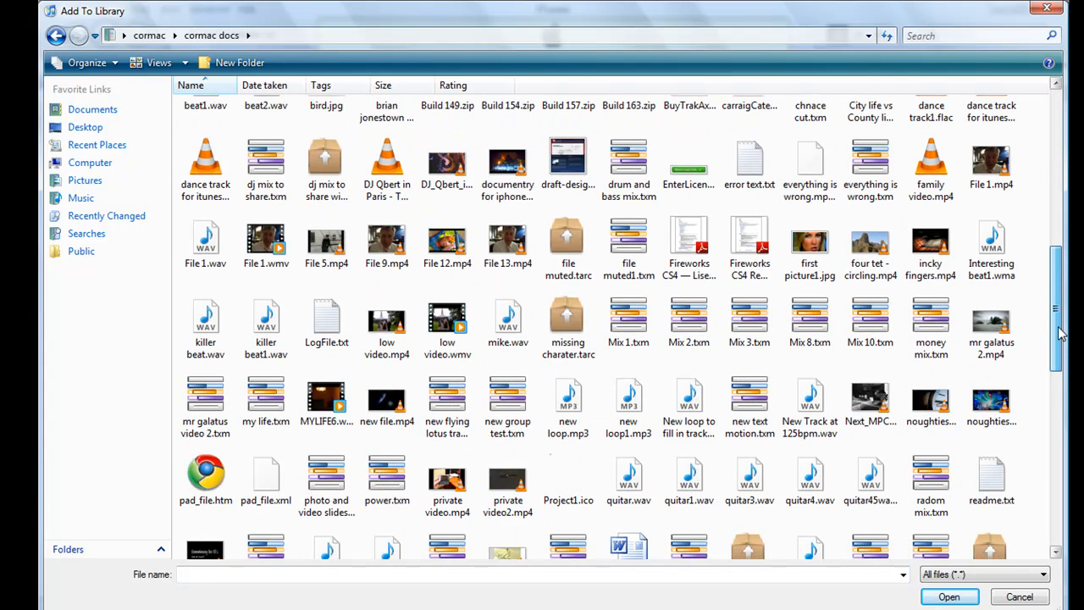
pyautogui.scroll(-3)
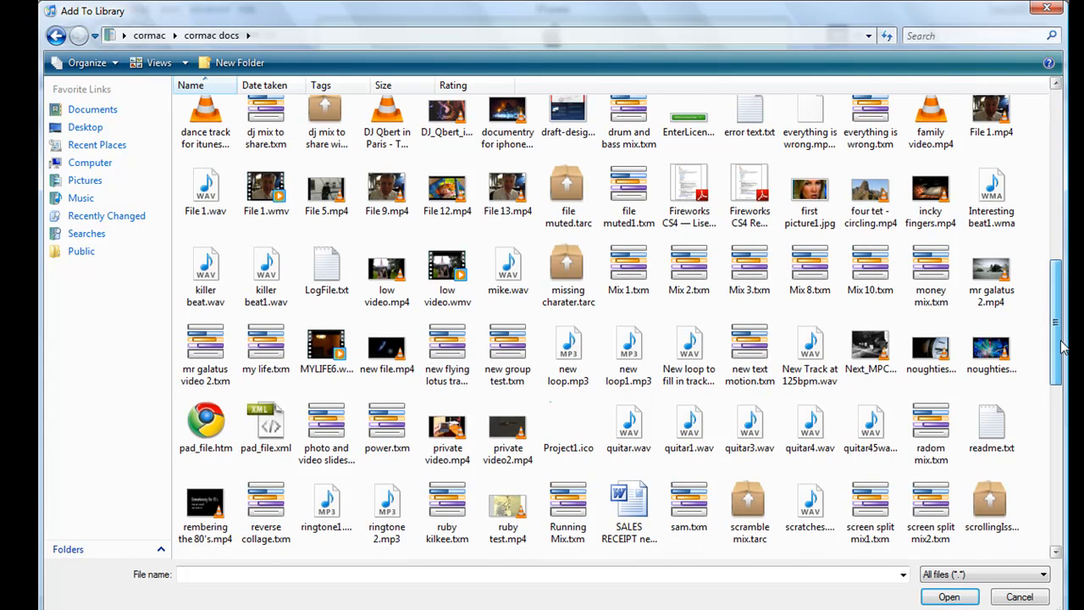
pyautogui.scroll(3)
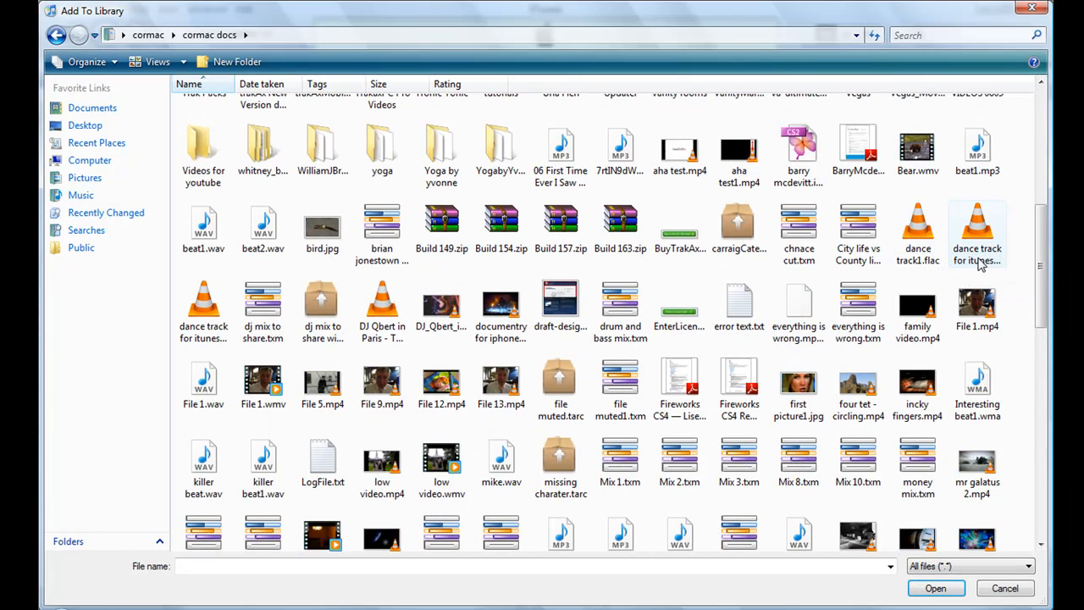
pyautogui.moveTo(917, 234)
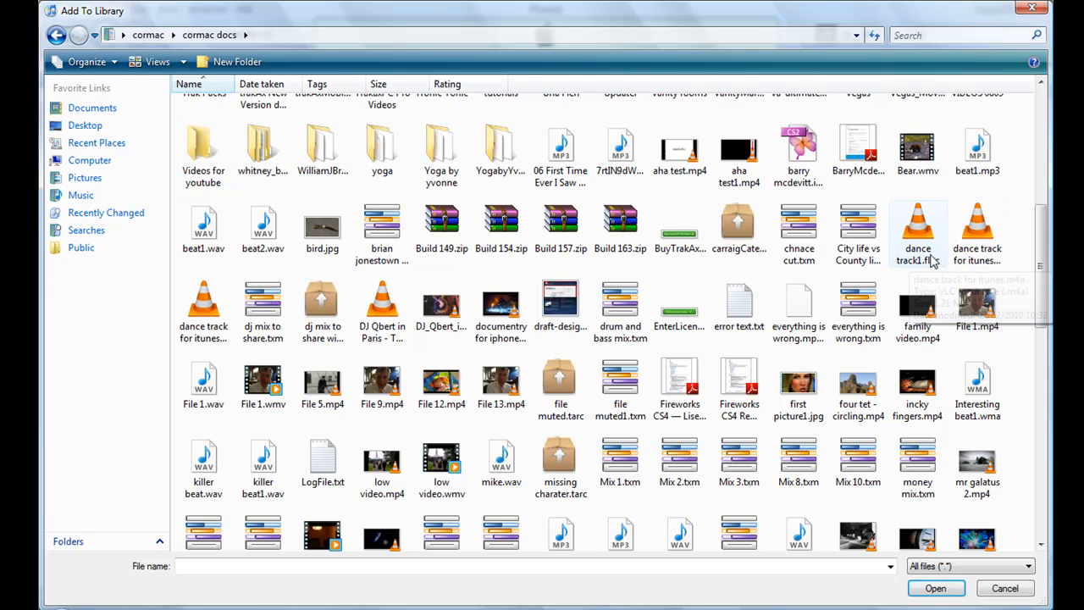
pyautogui.moveTo(917, 233)
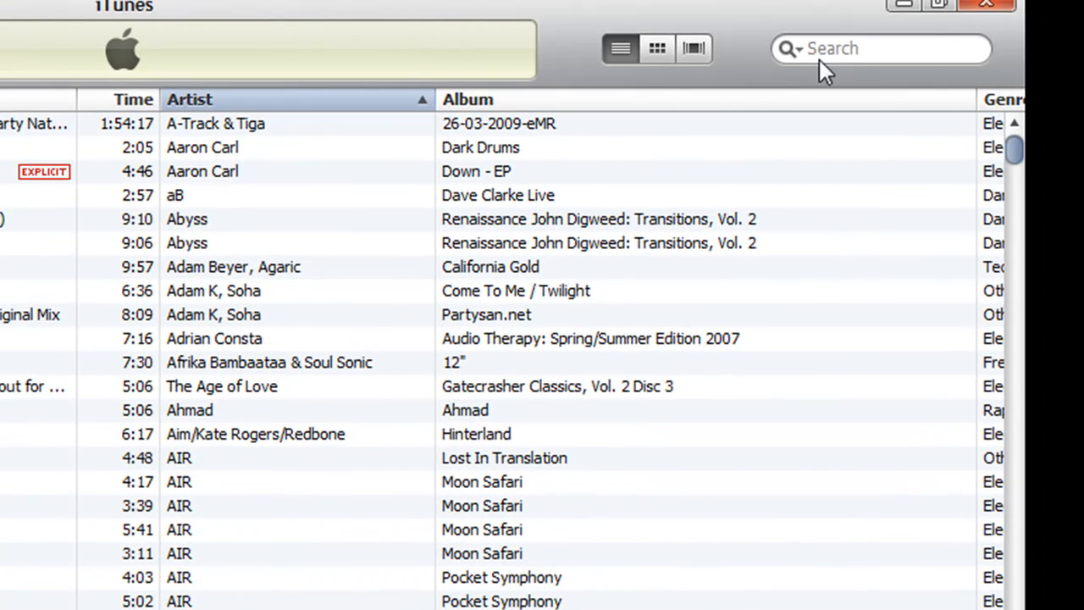
# - Search the library for 'dance trac' and play 'dance track for itunes1' from the results
pyautogui.write('d')
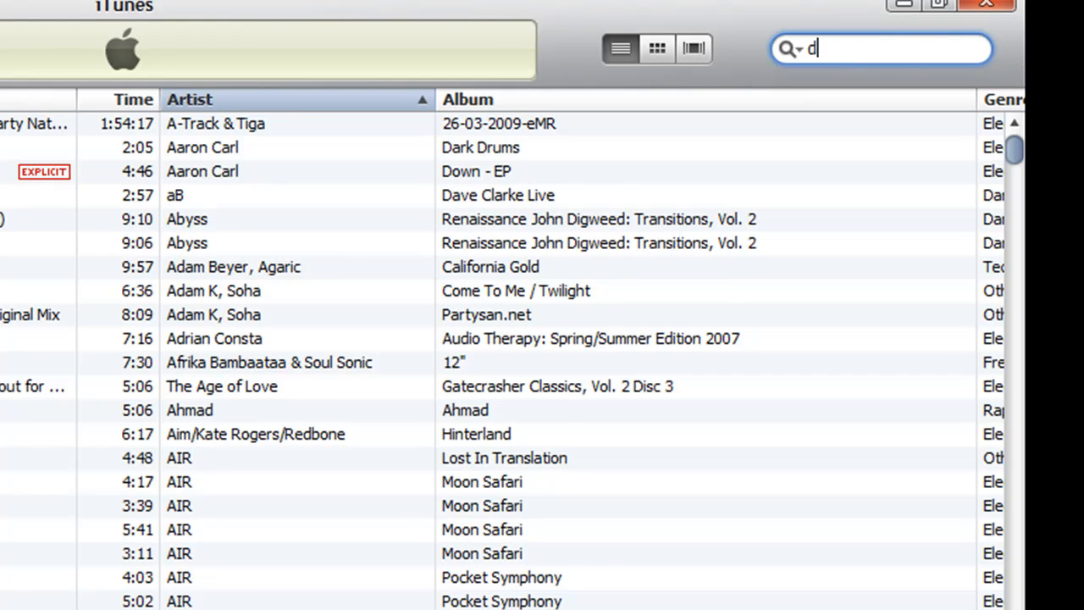
pyautogui.write('ance')
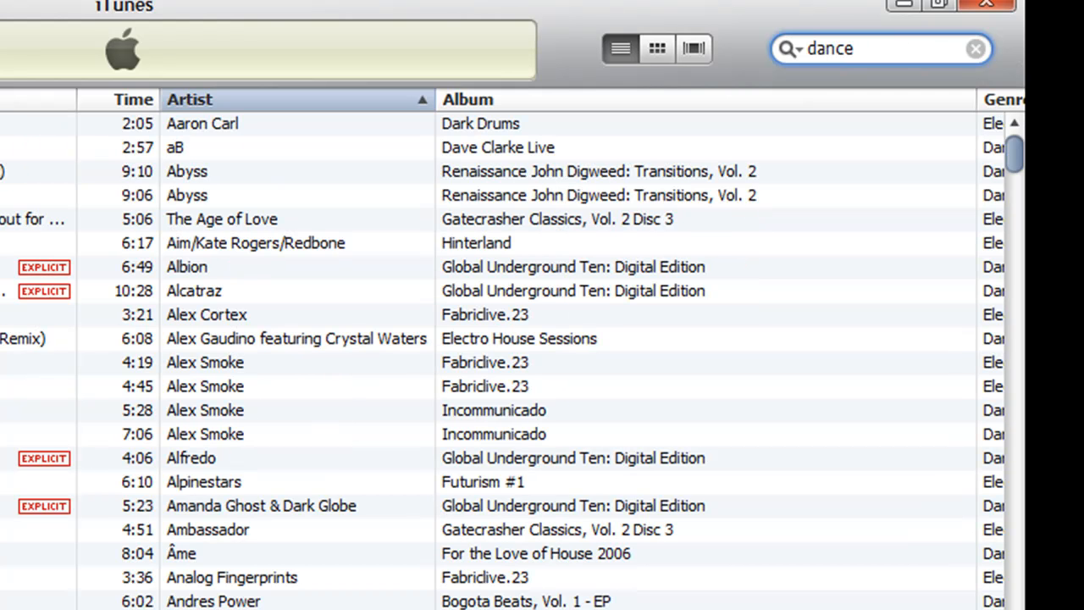
pyautogui.write('t')
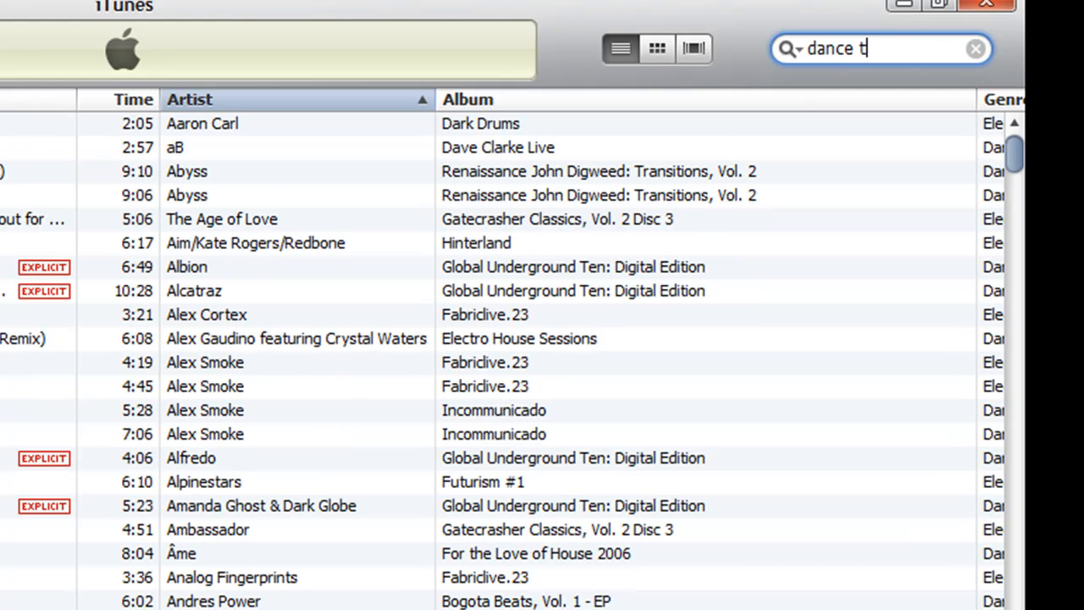
pyautogui.write('rac')
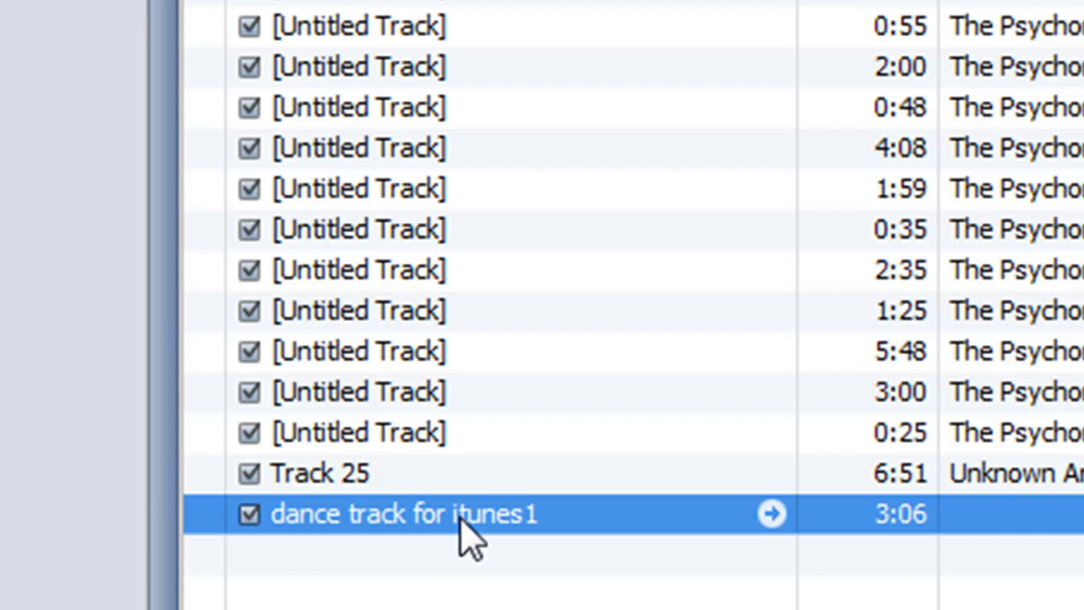
pyautogui.doubleClick(403, 513)
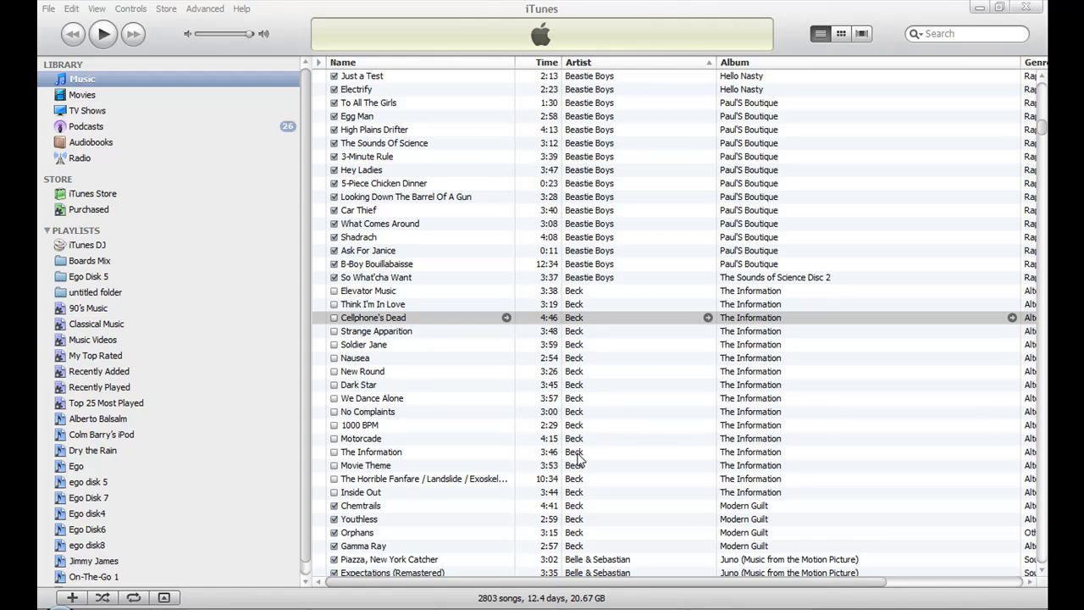
pyautogui.moveTo(450, 322)
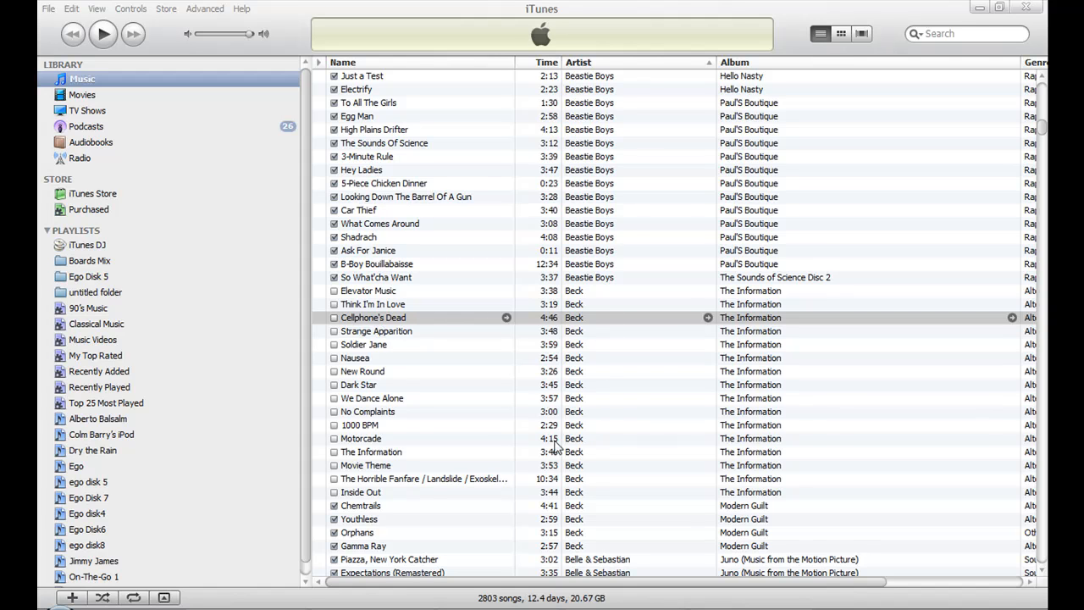
pyautogui.moveTo(407, 322)
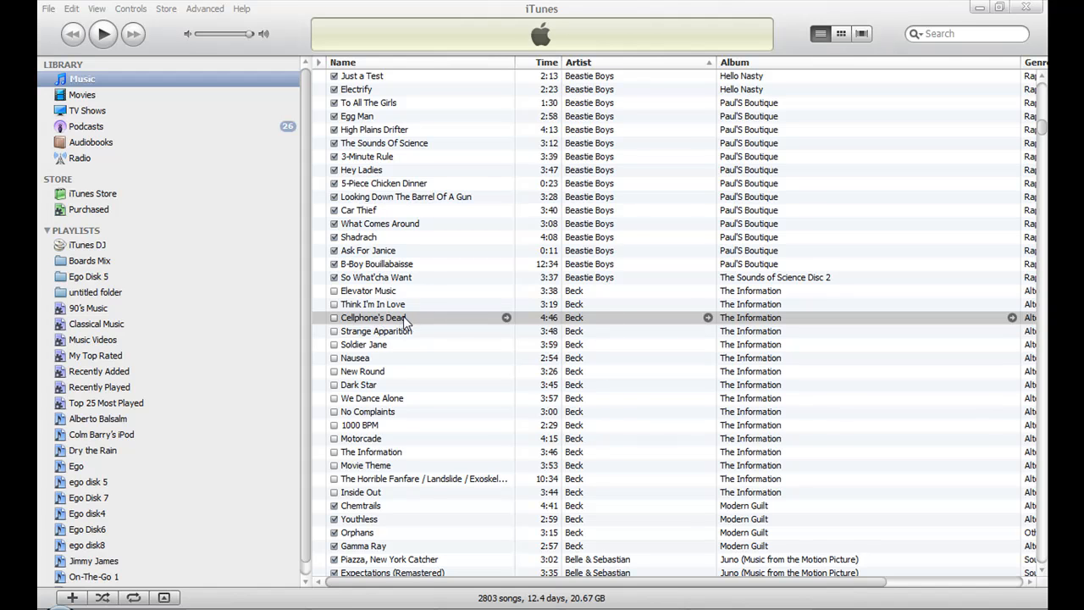
# - Show Get Info for Beck's 'Cellphone's Dead', revealing a Protected AAC .m4p file
pyautogui.click(373, 316)
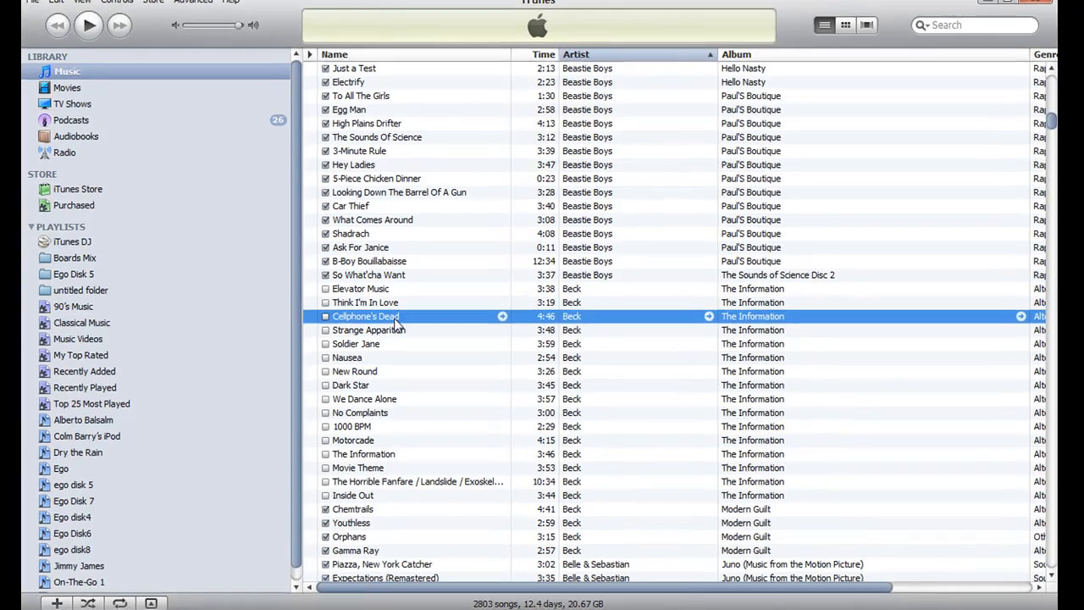
pyautogui.rightClick(365, 316)
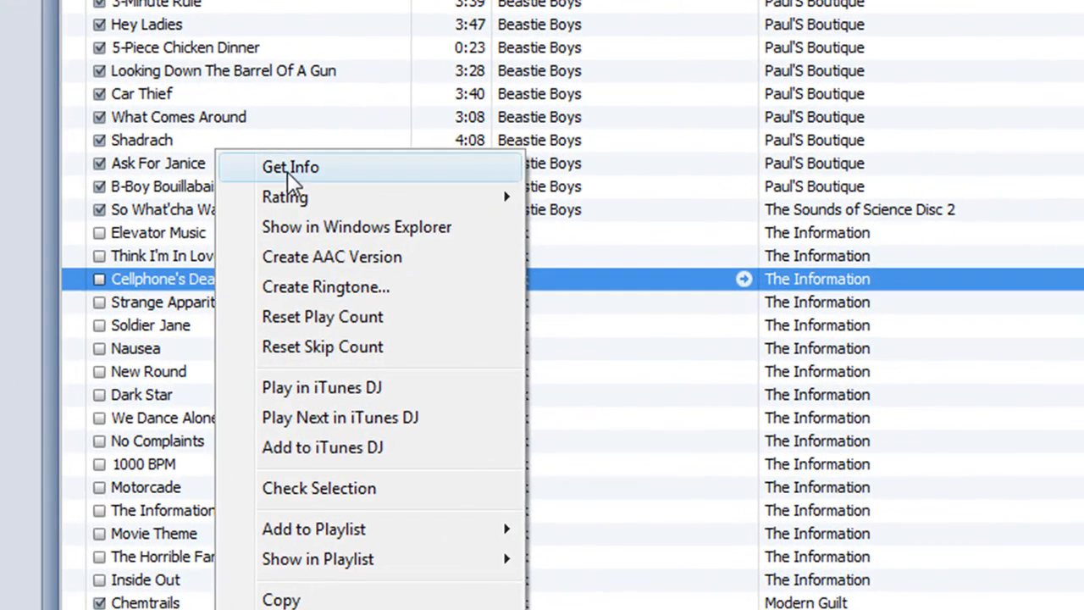
pyautogui.click(292, 168)
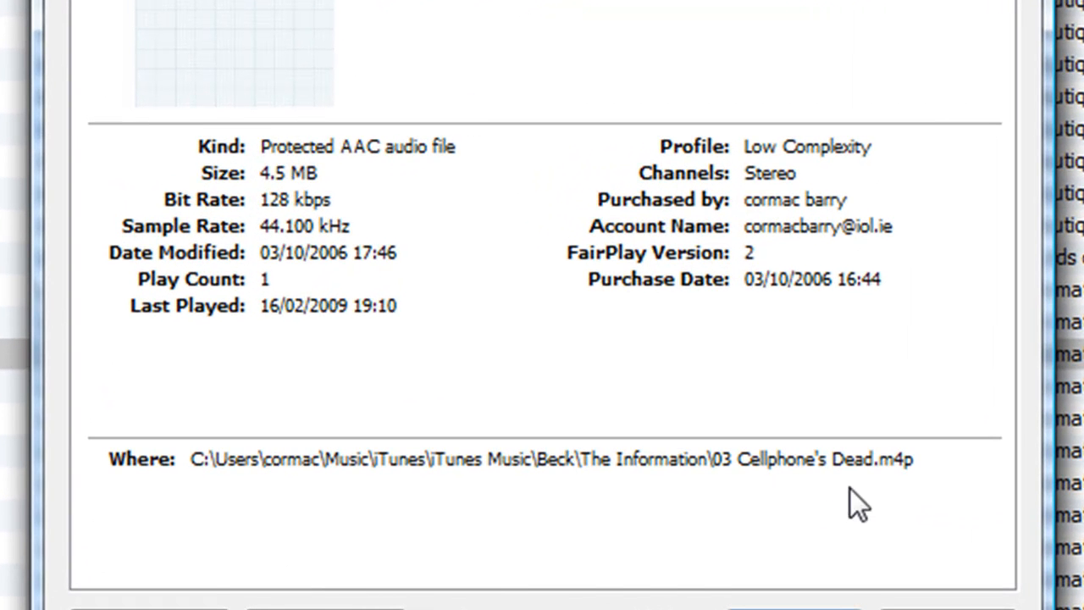
pyautogui.moveTo(352, 166)
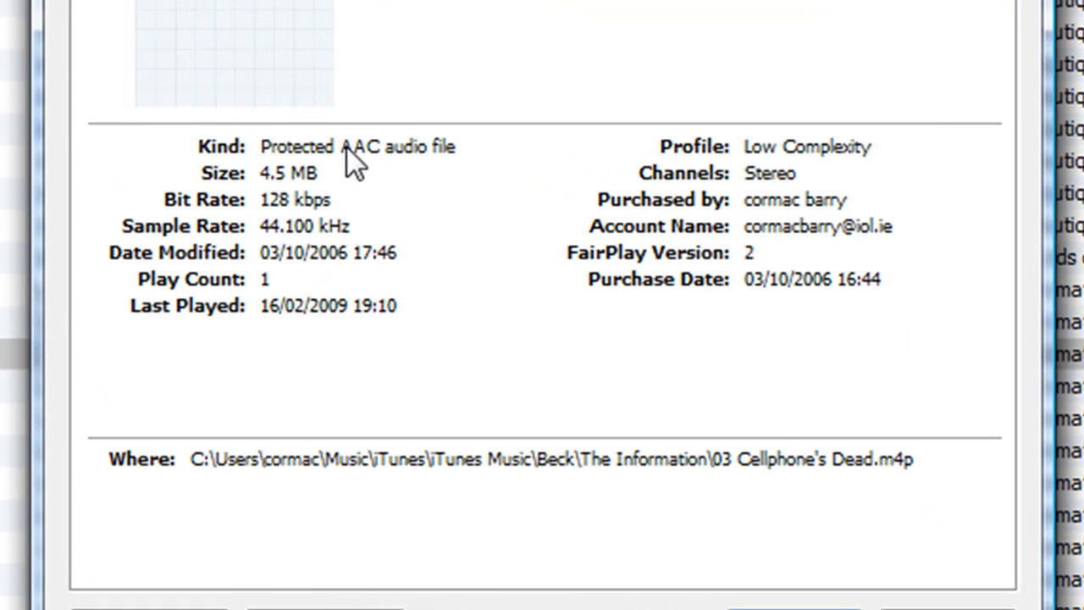
pyautogui.moveTo(423, 166)
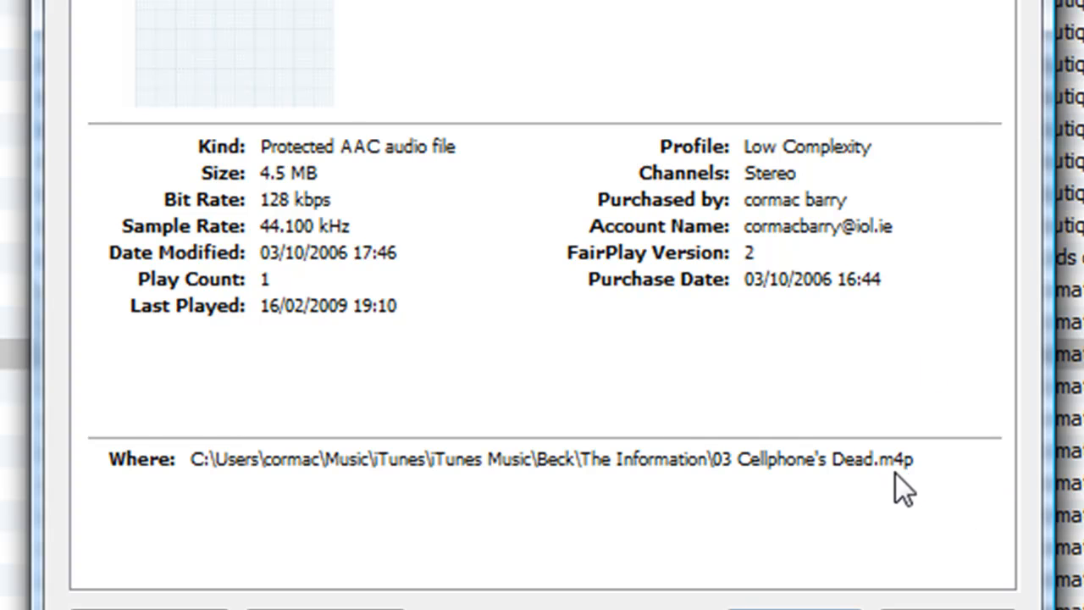
pyautogui.moveTo(810, 512)
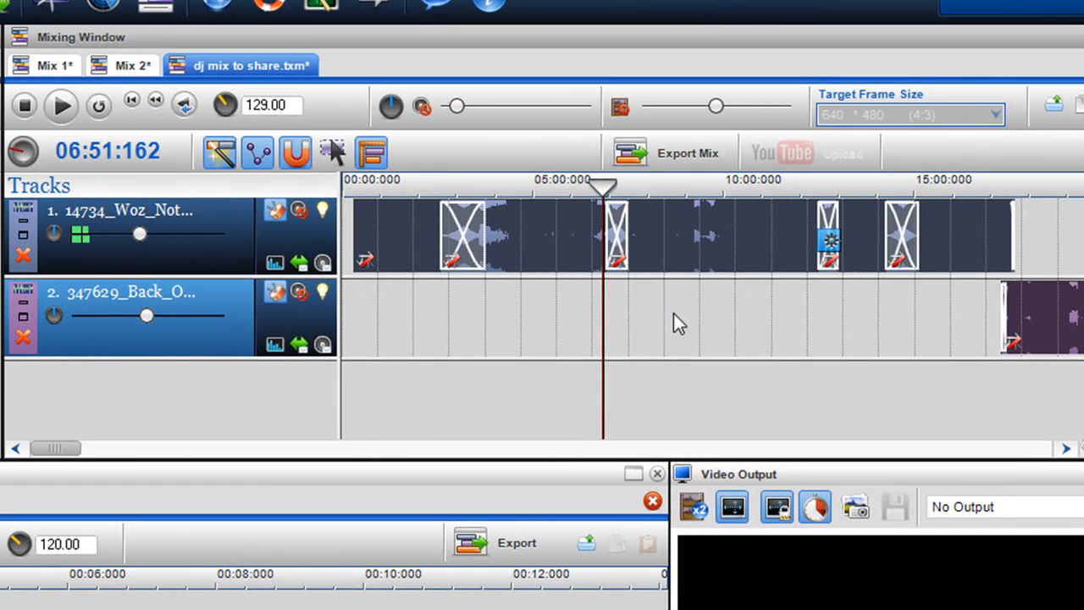
# - Play the mix with looping enabled over a shortened region at the timeline start
pyautogui.click(61, 105)
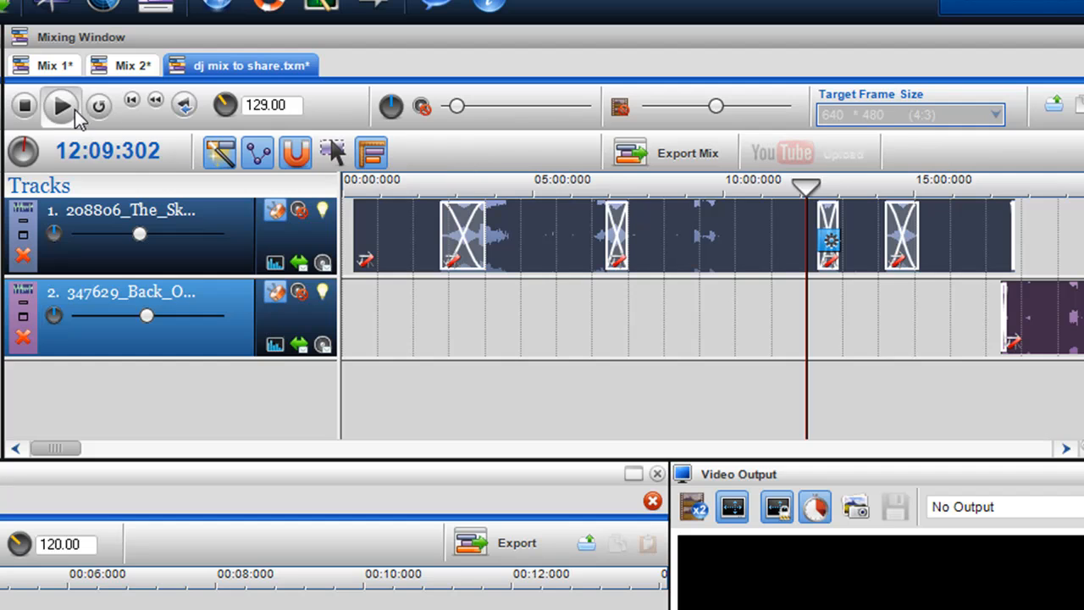
pyautogui.click(61, 105)
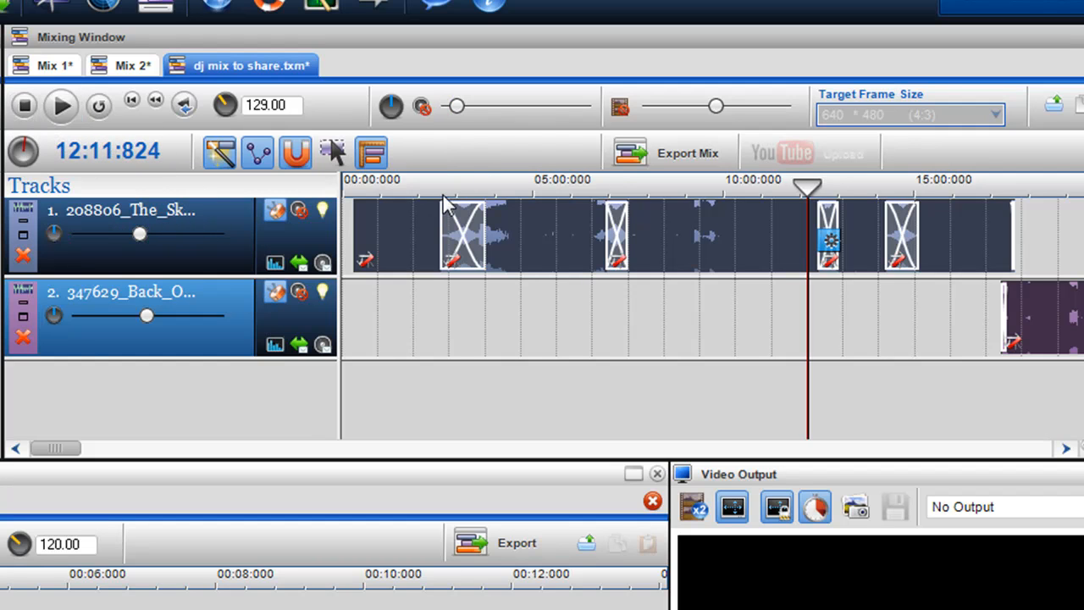
pyautogui.click(454, 185)
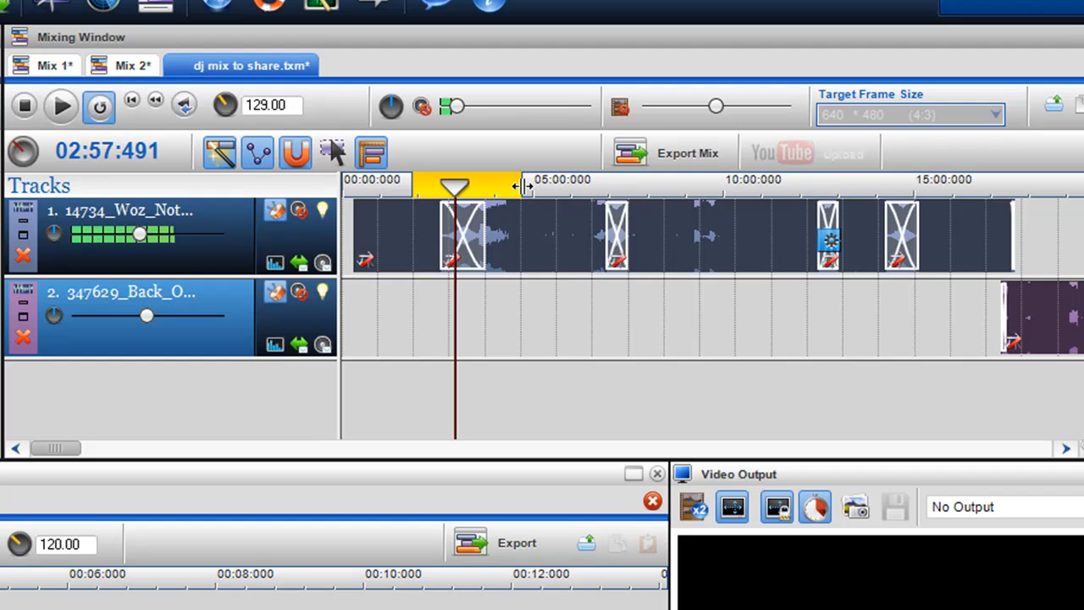
pyautogui.click(415, 187)
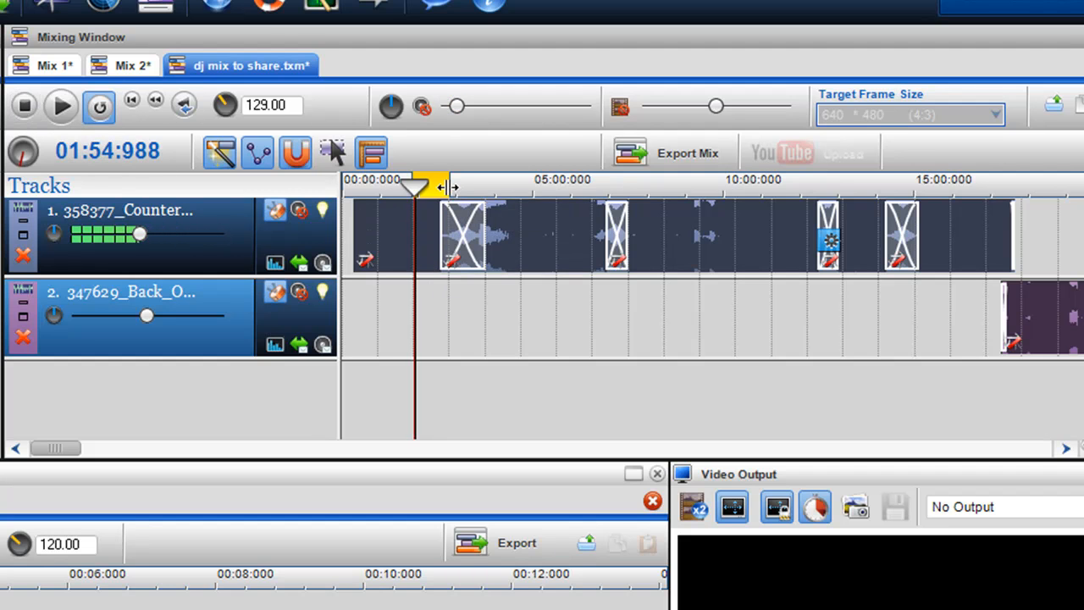
# - Remove the loop region via the ruler menu and reposition the playhead near 00:00
pyautogui.rightClick(432, 186)
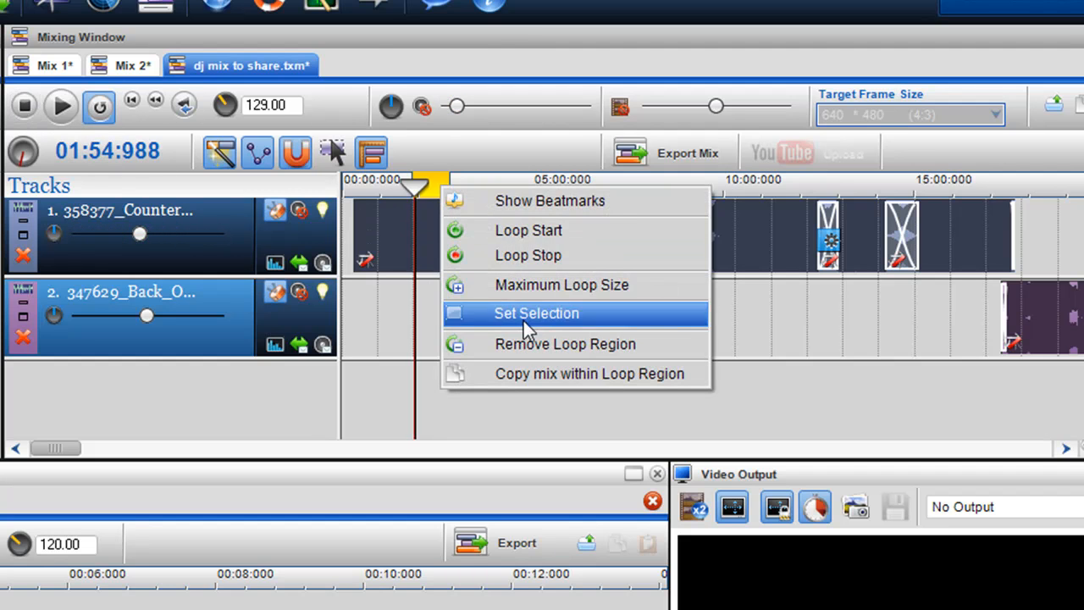
pyautogui.click(535, 311)
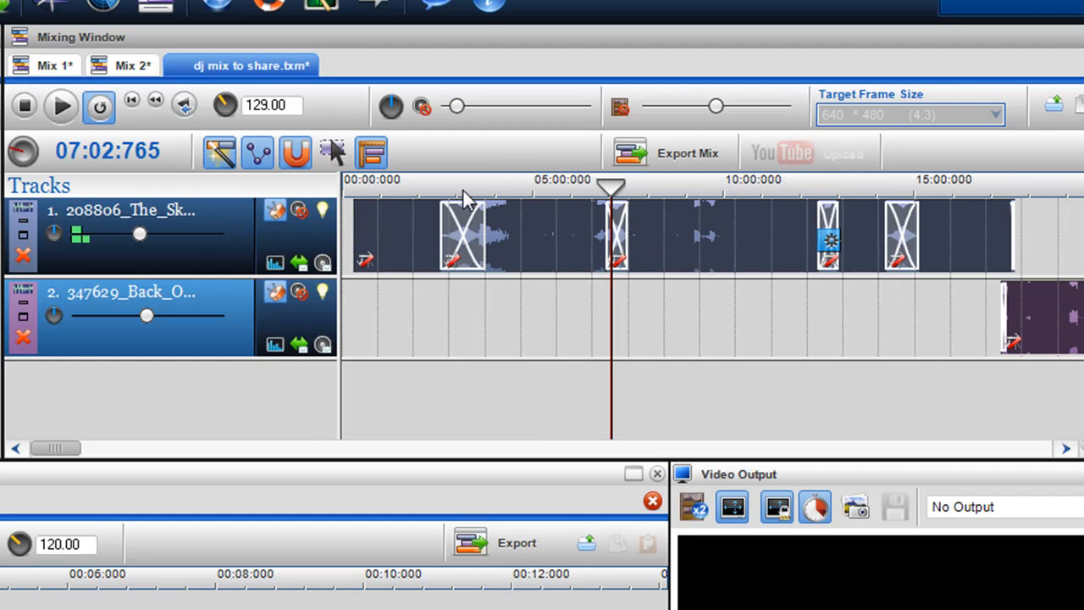
pyautogui.click(813, 183)
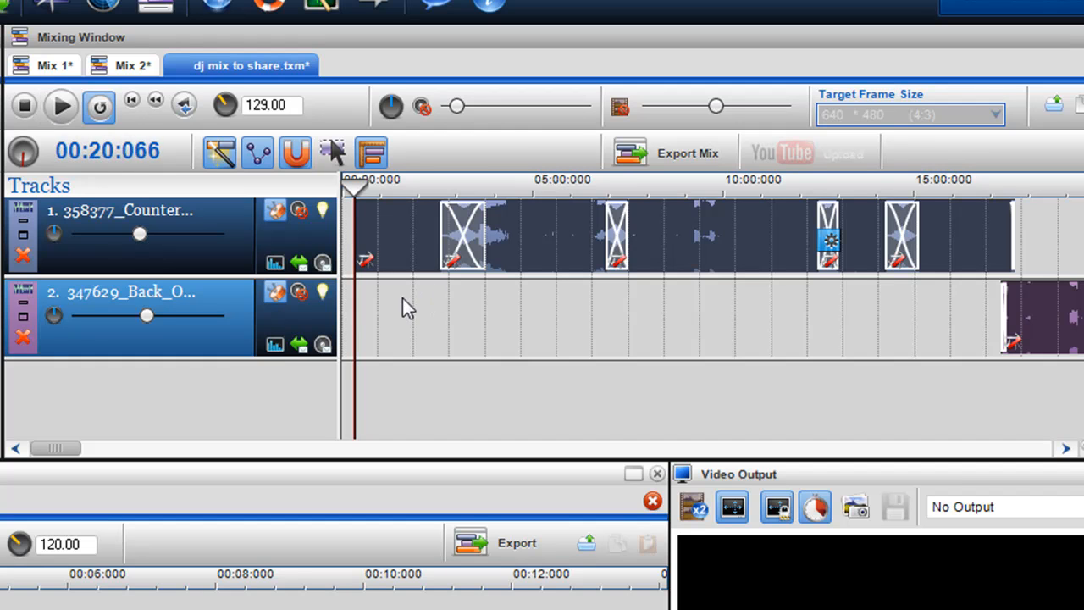
# - Zoom in near 7:00 and drag a loop region on the ruler from about 6:59 to 7:02
pyautogui.click(437, 180)
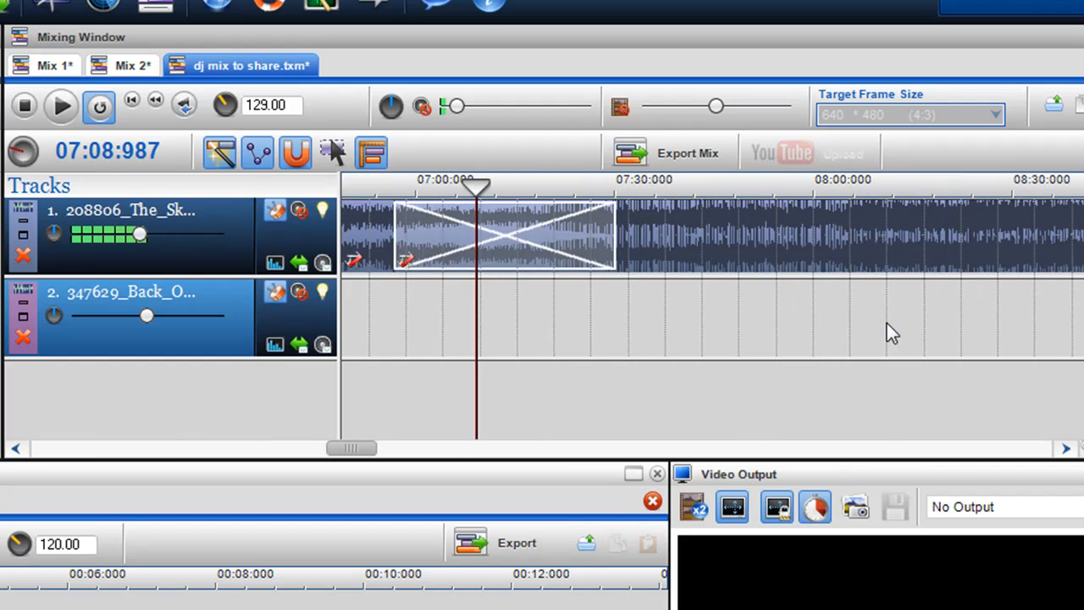
pyautogui.click(613, 185)
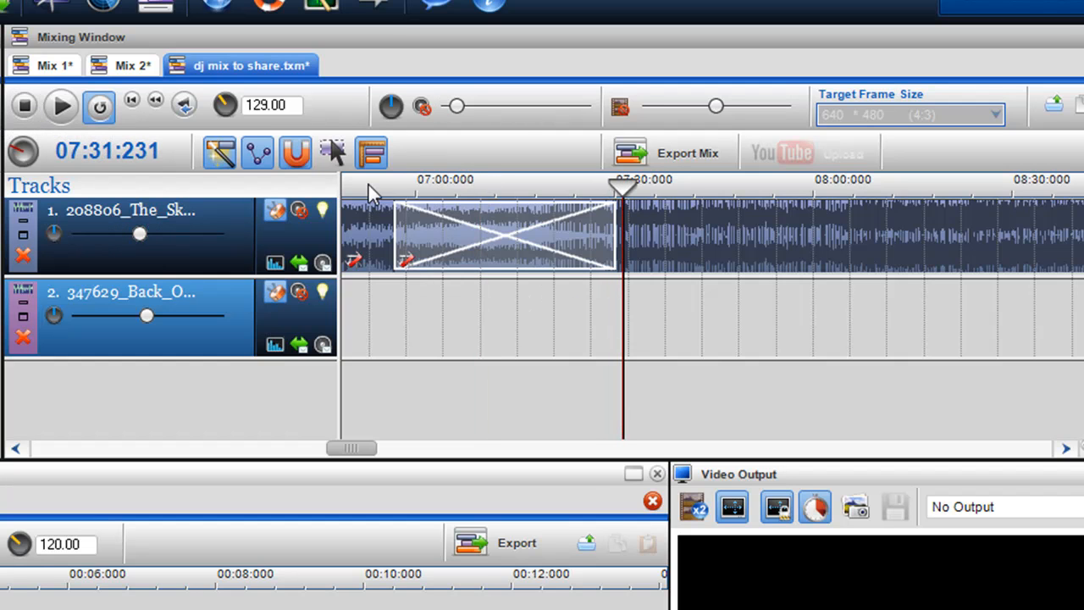
pyautogui.moveTo(623, 188); pyautogui.dragTo(410, 188)
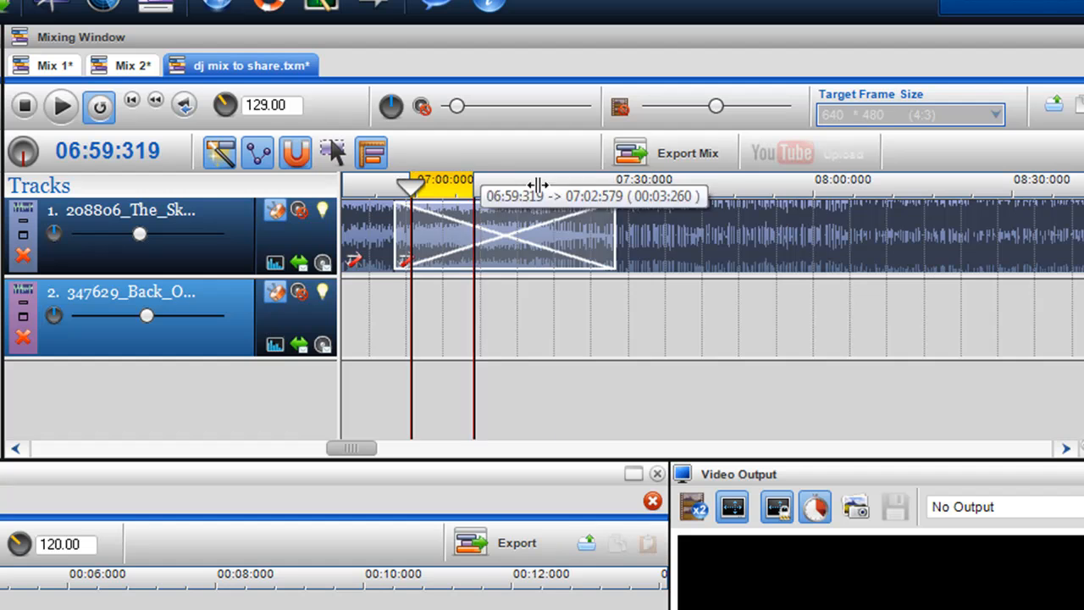